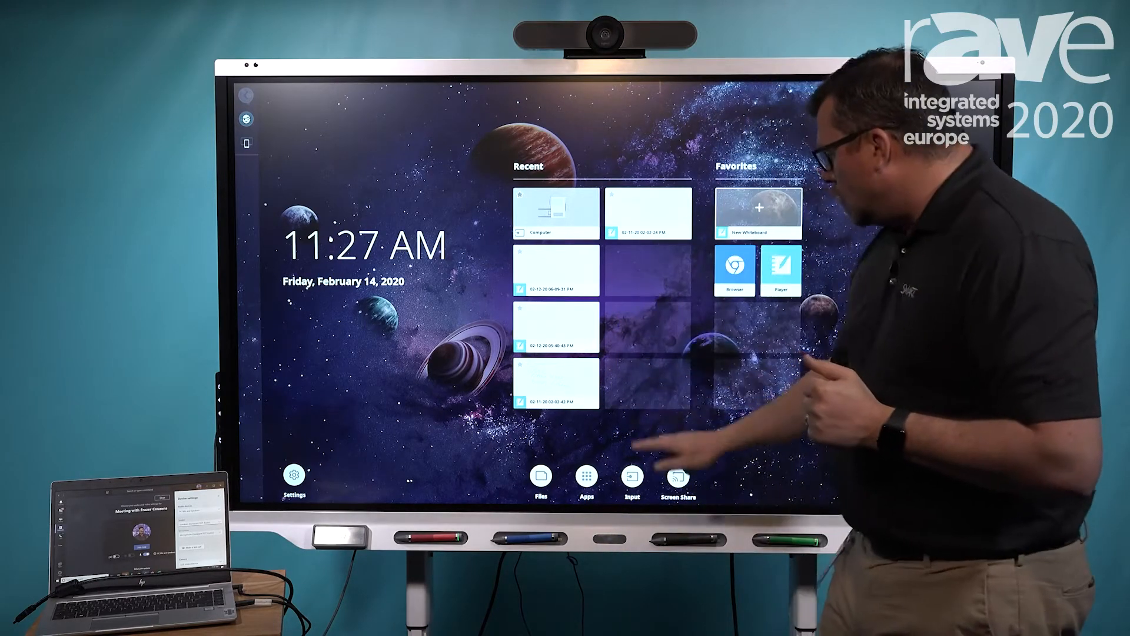
# Step: Show the connected computer's screen on the SMART Board from the Computer tile
pyautogui.click(632, 476)
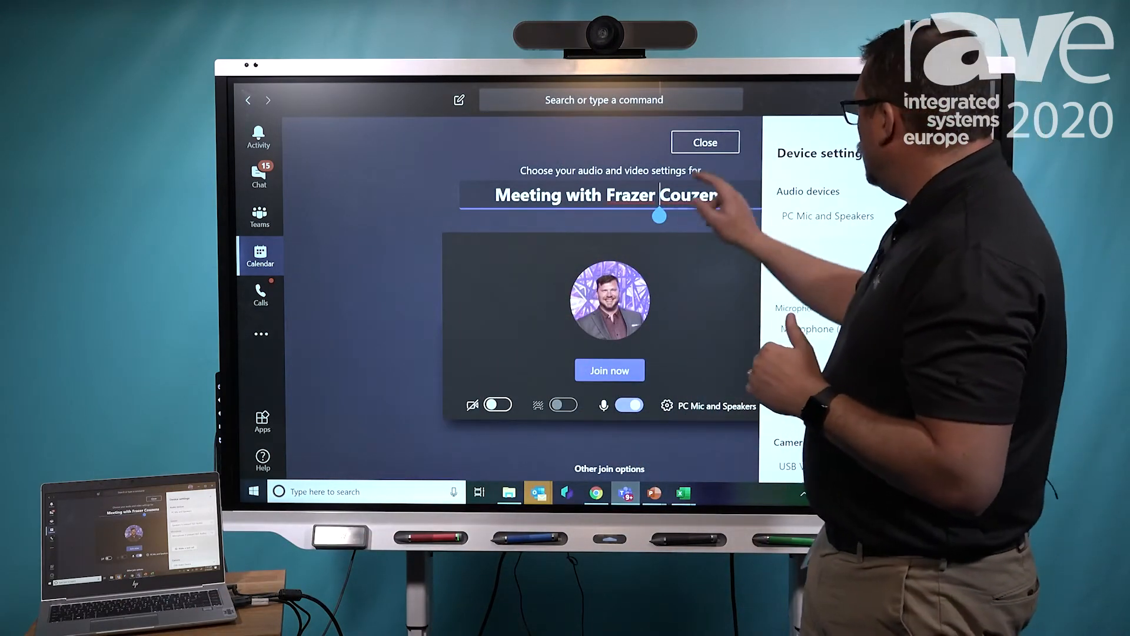
# Step: Return to Calendar and start an instant Meet now meeting to reach the pre-join screen
pyautogui.click(705, 142)
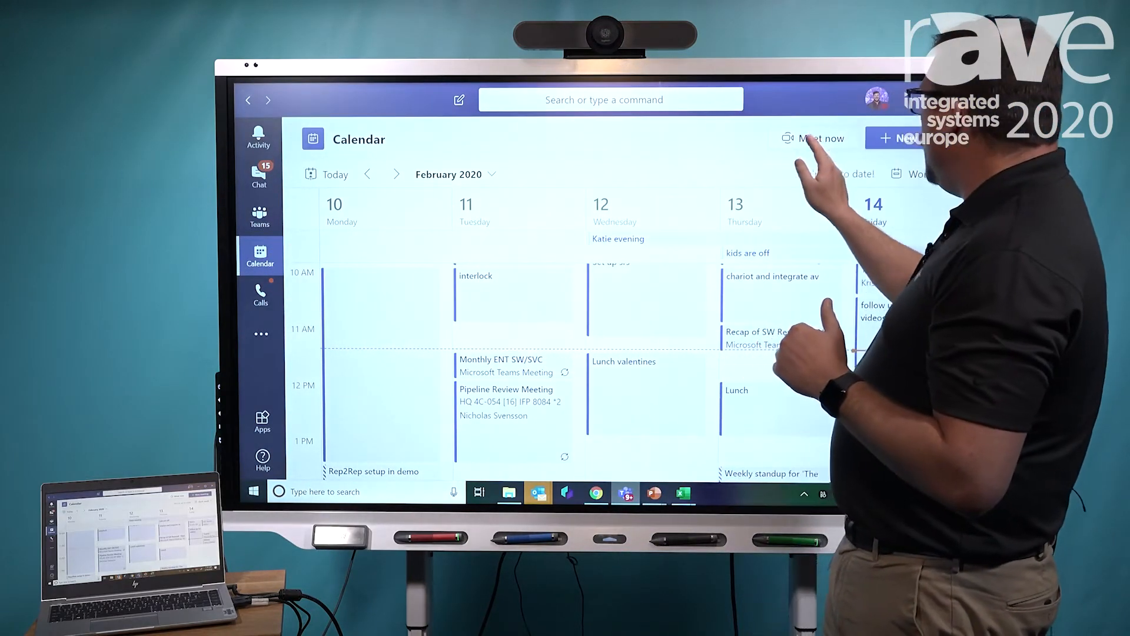
pyautogui.click(814, 138)
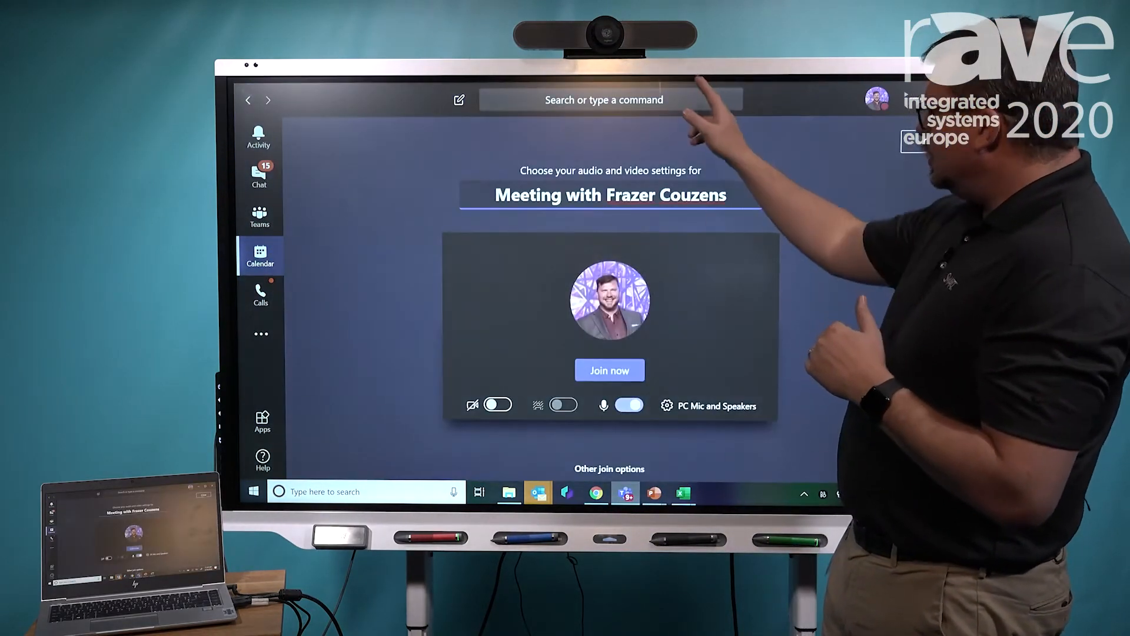
# Step: Set the meeting's audio device to Logitech MeetUp Speakerphone in device settings
pyautogui.click(666, 404)
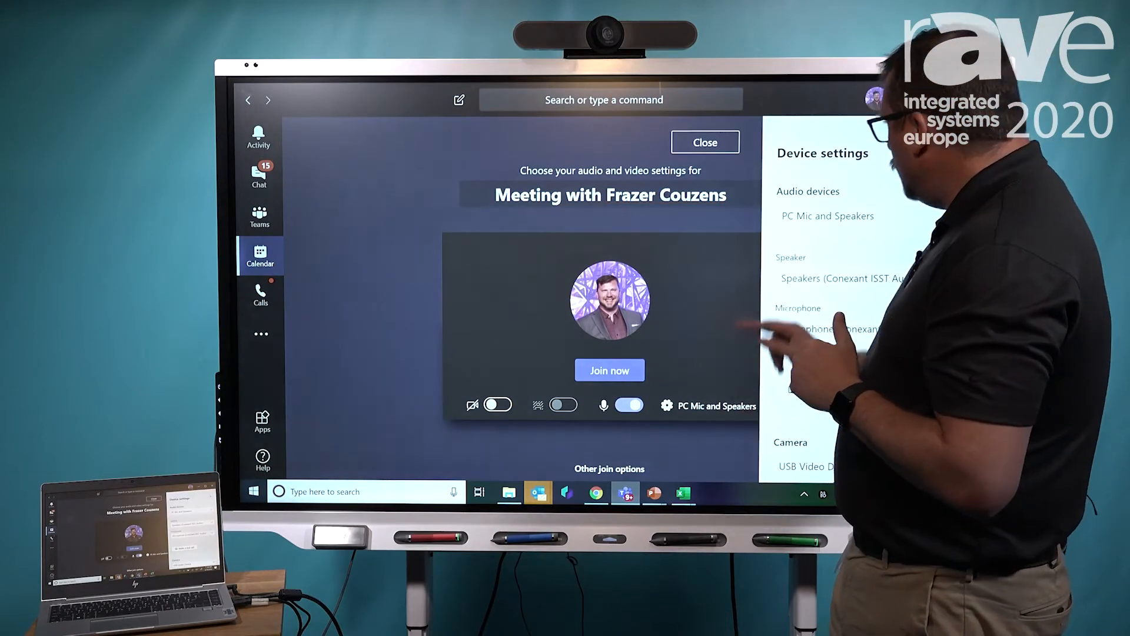
pyautogui.click(852, 217)
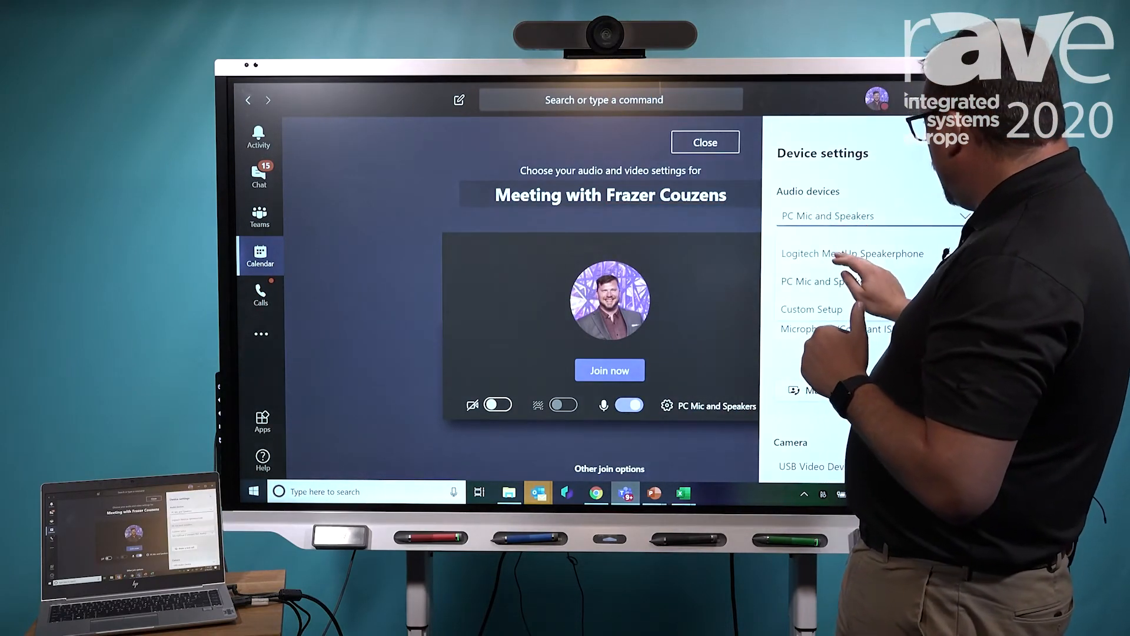
pyautogui.click(852, 253)
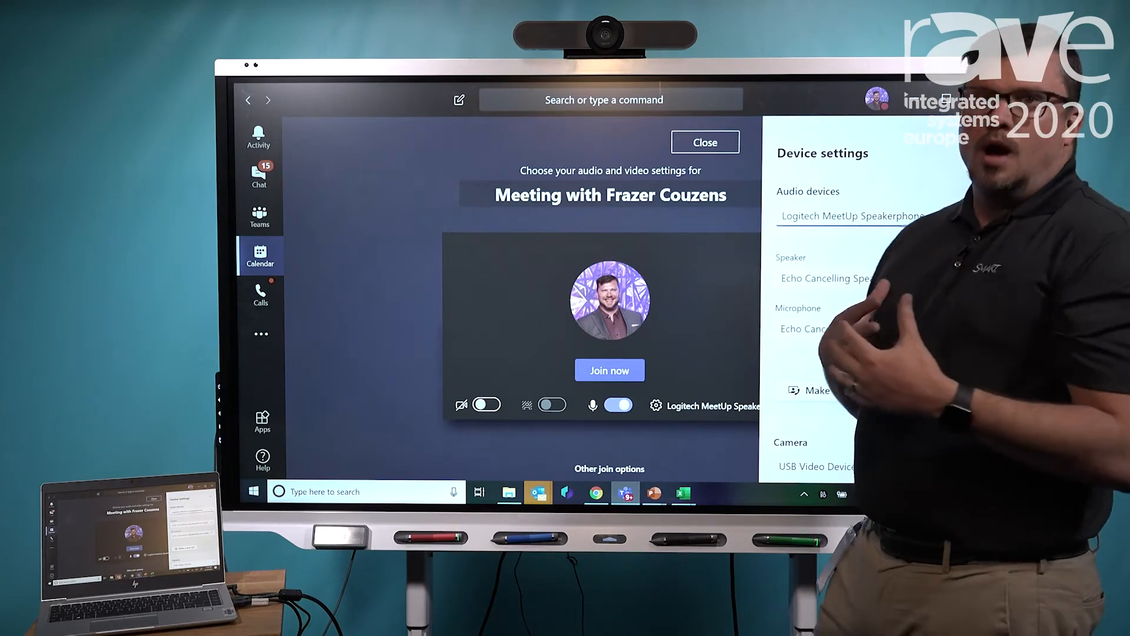